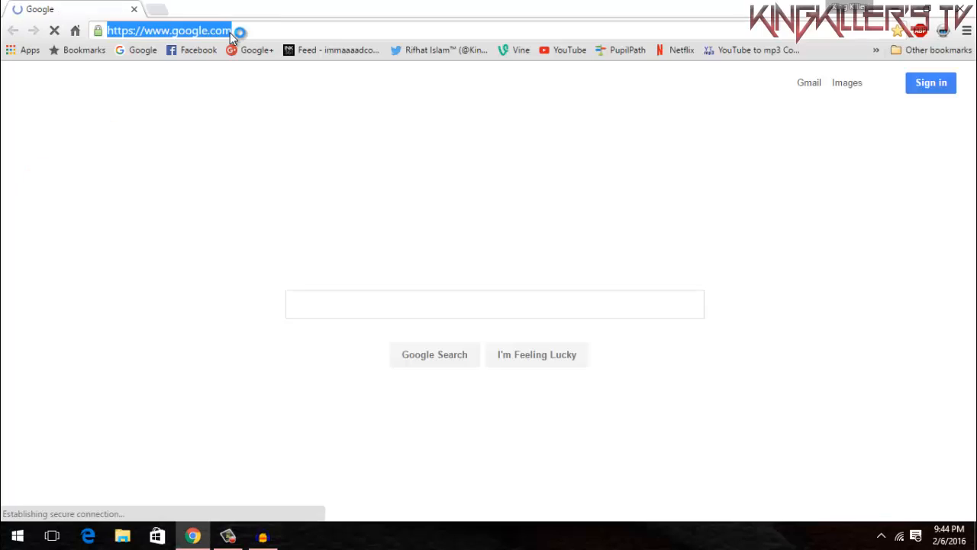
Navigate Chrome to the Andy emulator website via the address bar
text(www.aeropostale.com/cart/index.jsp)
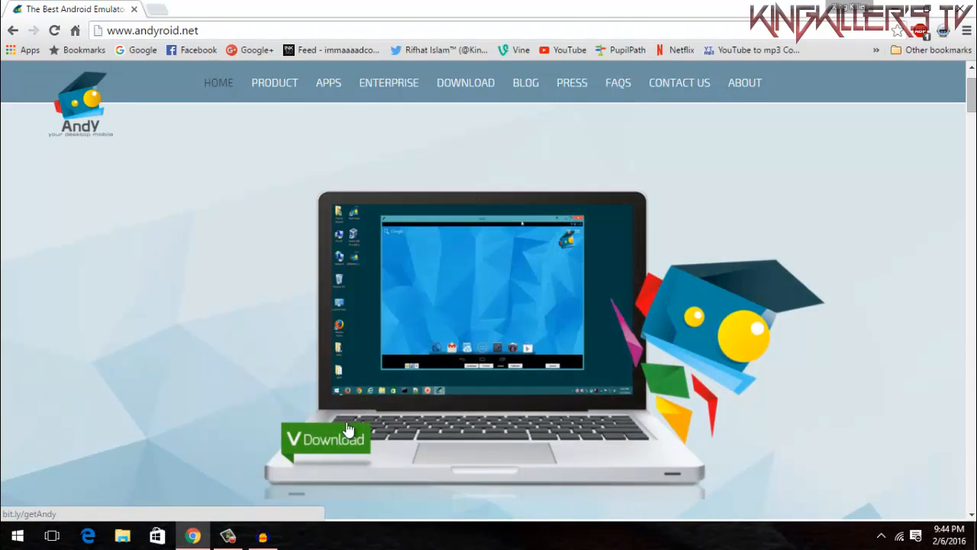
Start downloading the Andy installer from the green Download button
click(324, 440)
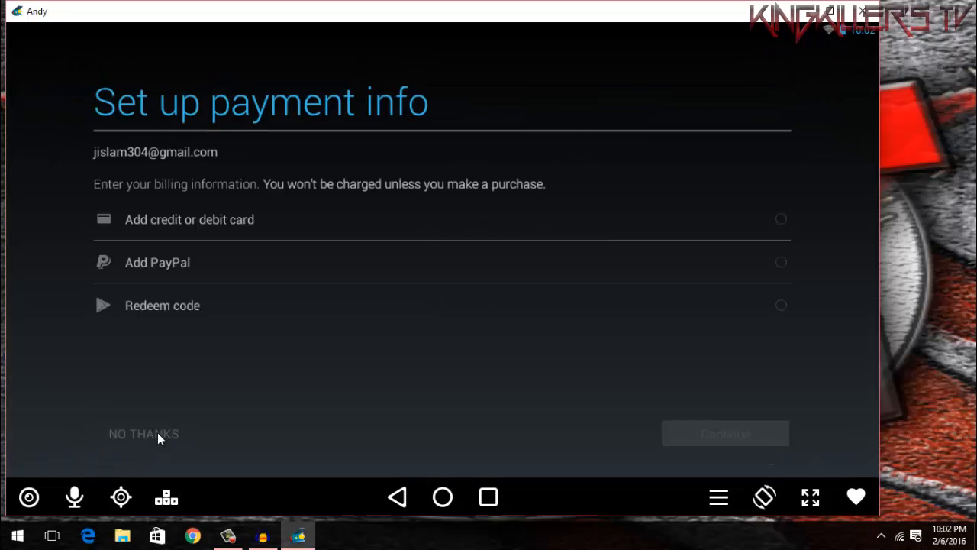
Decline payment info with NO THANKS and browse the Play Store Games section
click(143, 433)
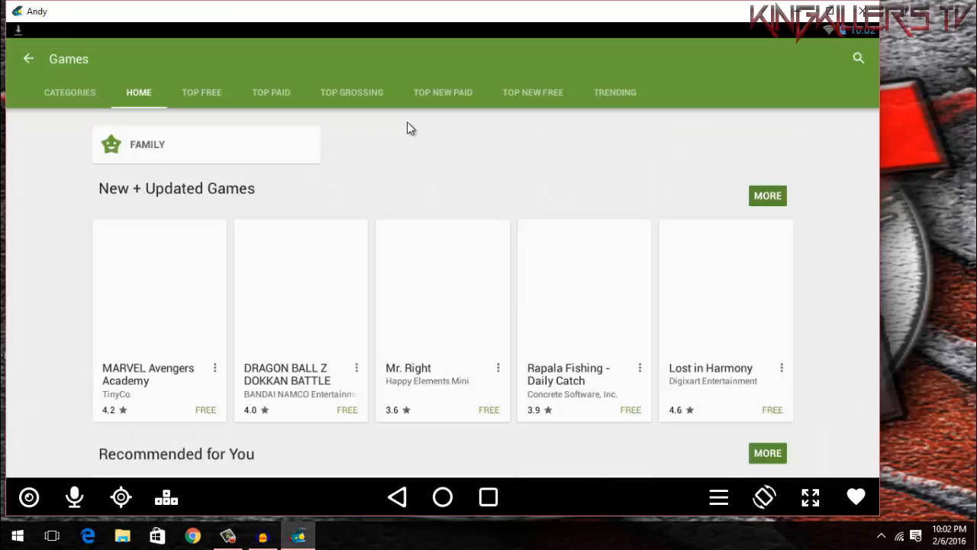
click(858, 58)
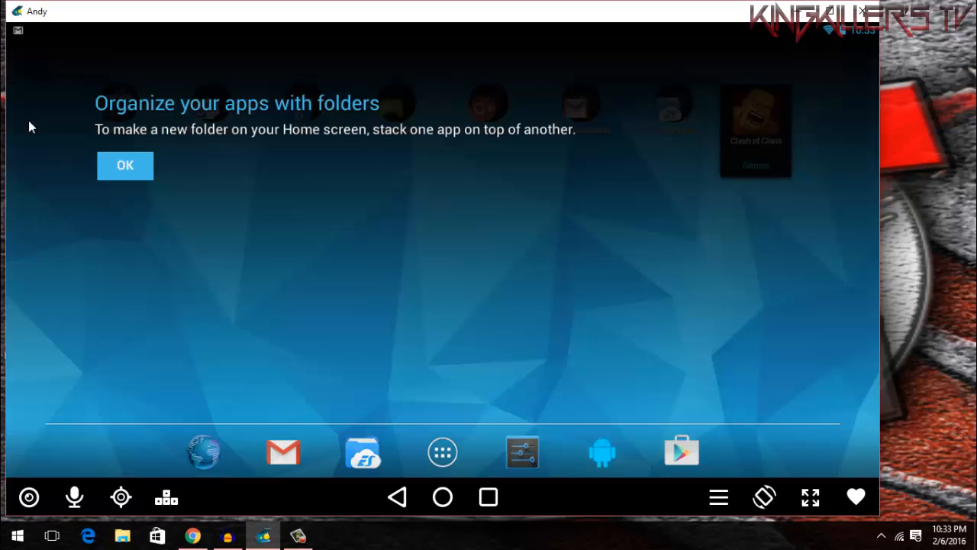
Dismiss the folders tip and launch Clash of Clans from the Games folder
click(126, 164)
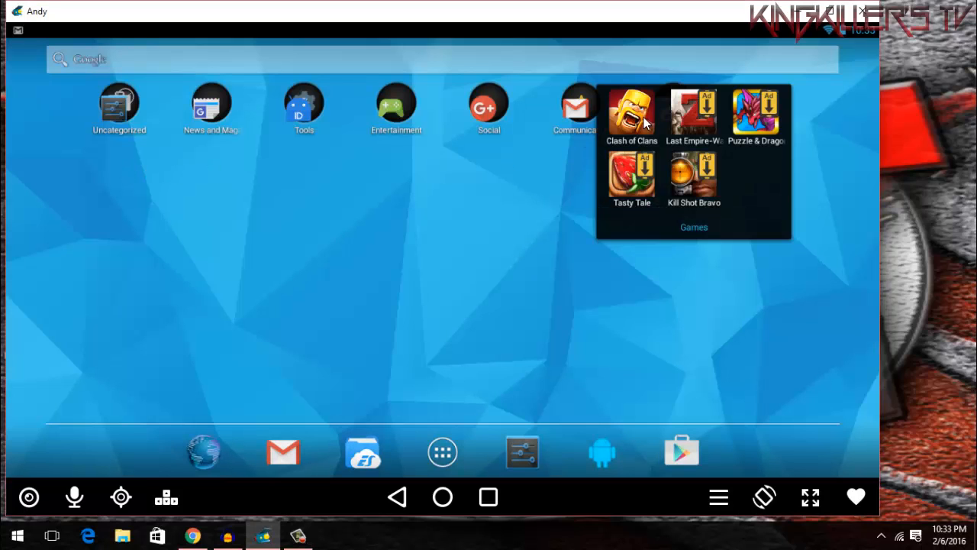
click(632, 110)
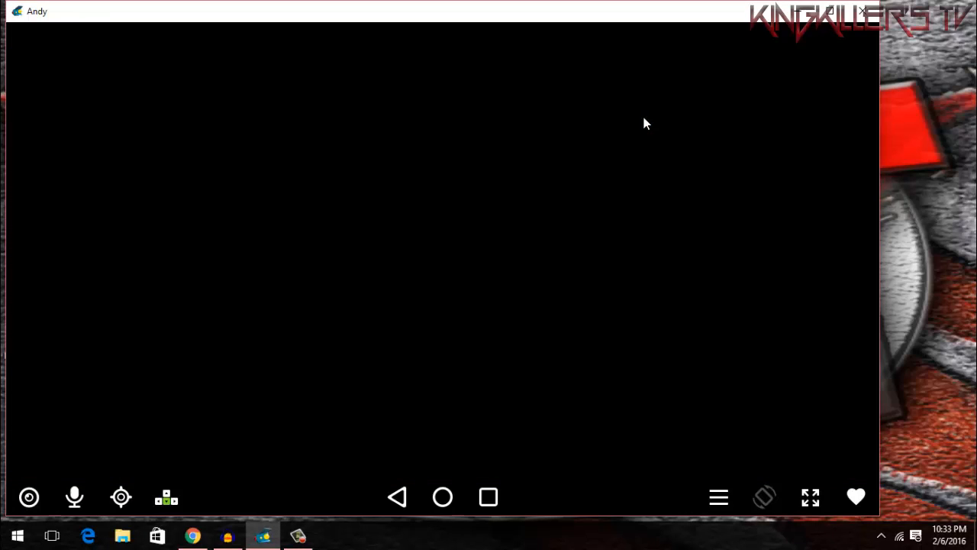